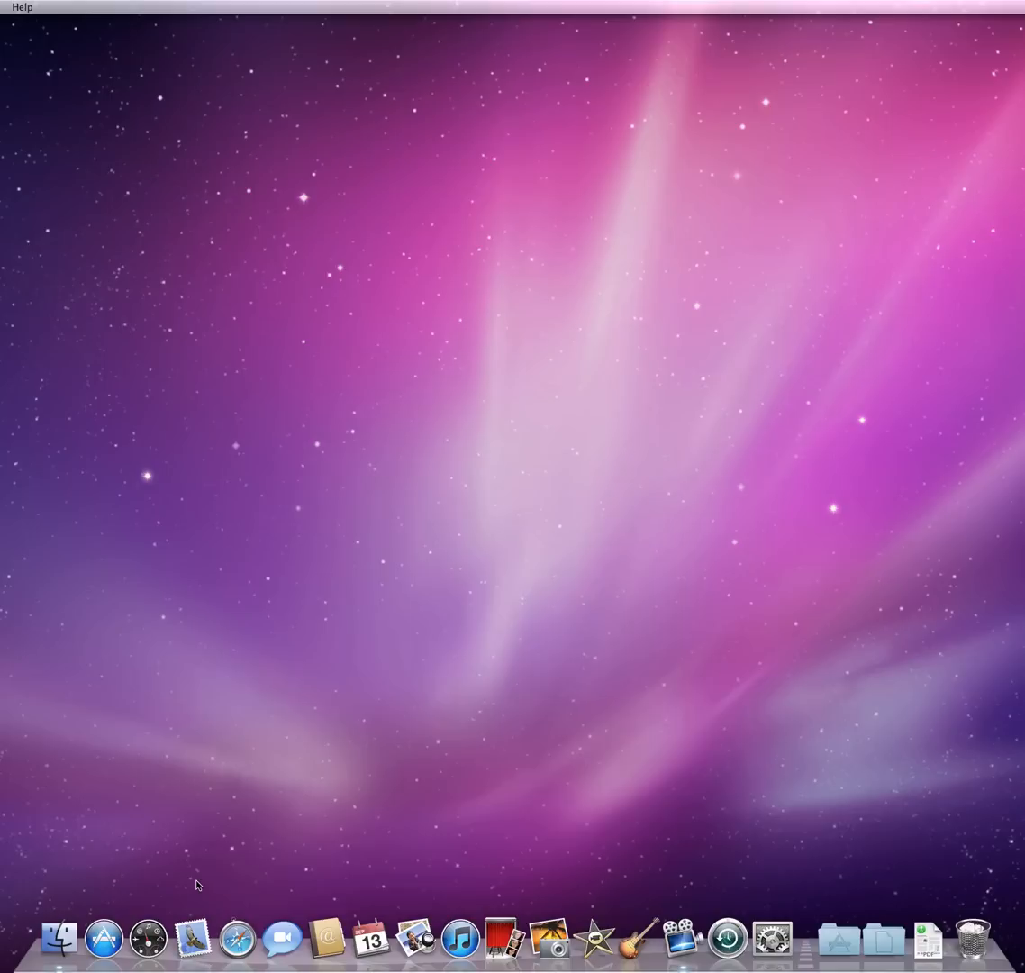
{"action": "mouse_move", "coordinate": [191, 940]}
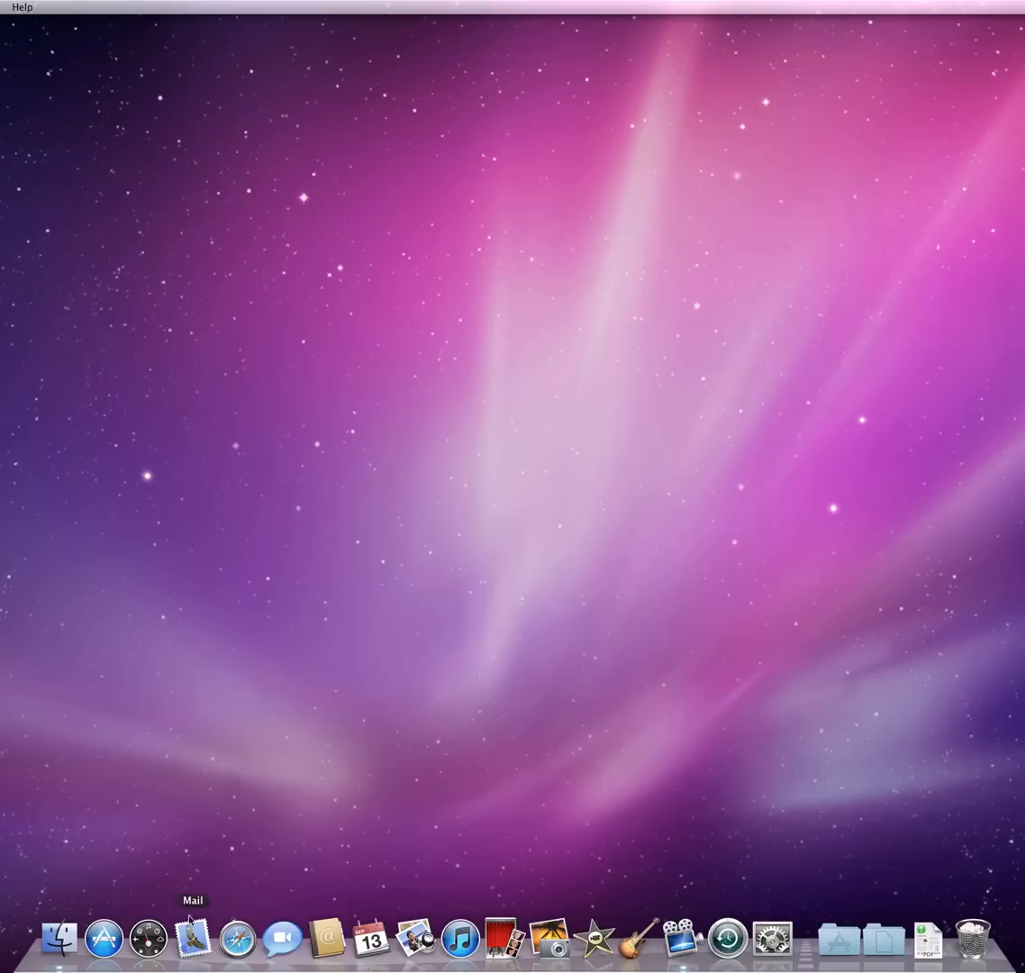
{"action": "mouse_move", "coordinate": [191, 934]}
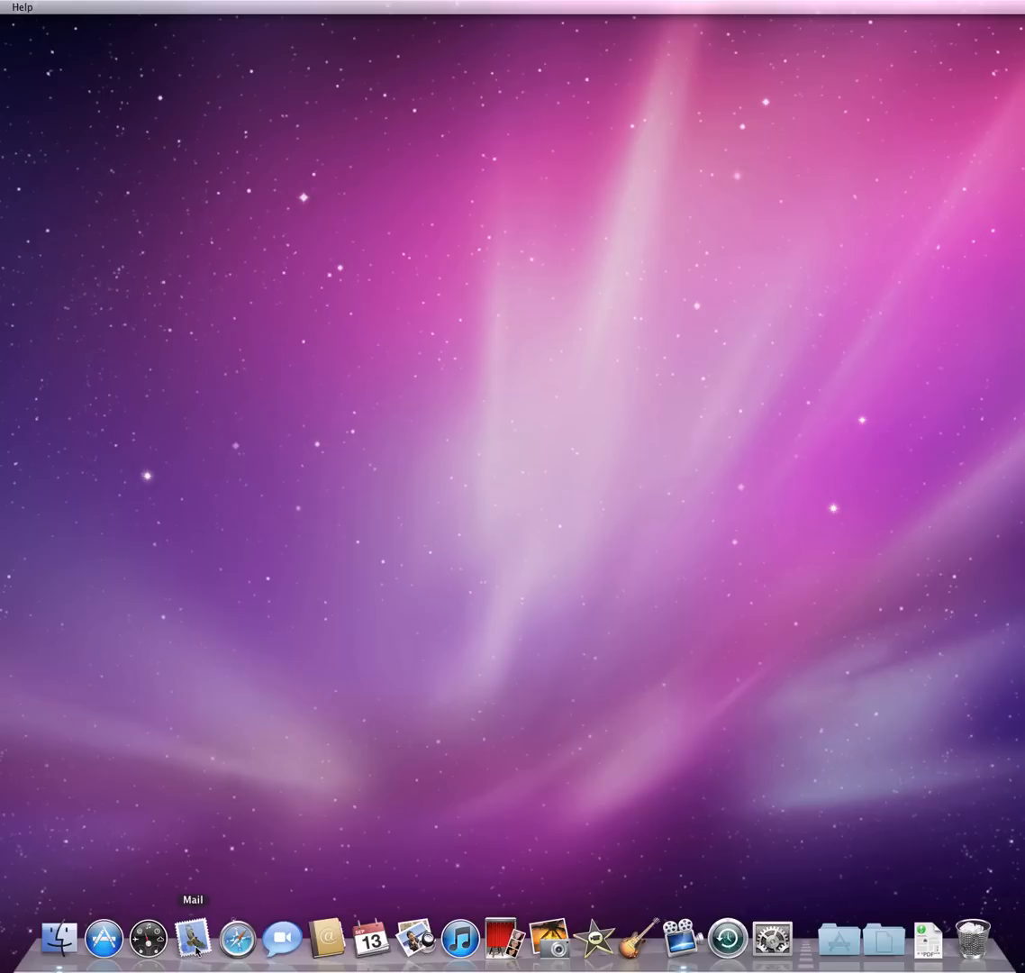
{"action": "left_click", "coordinate": [191, 939]}
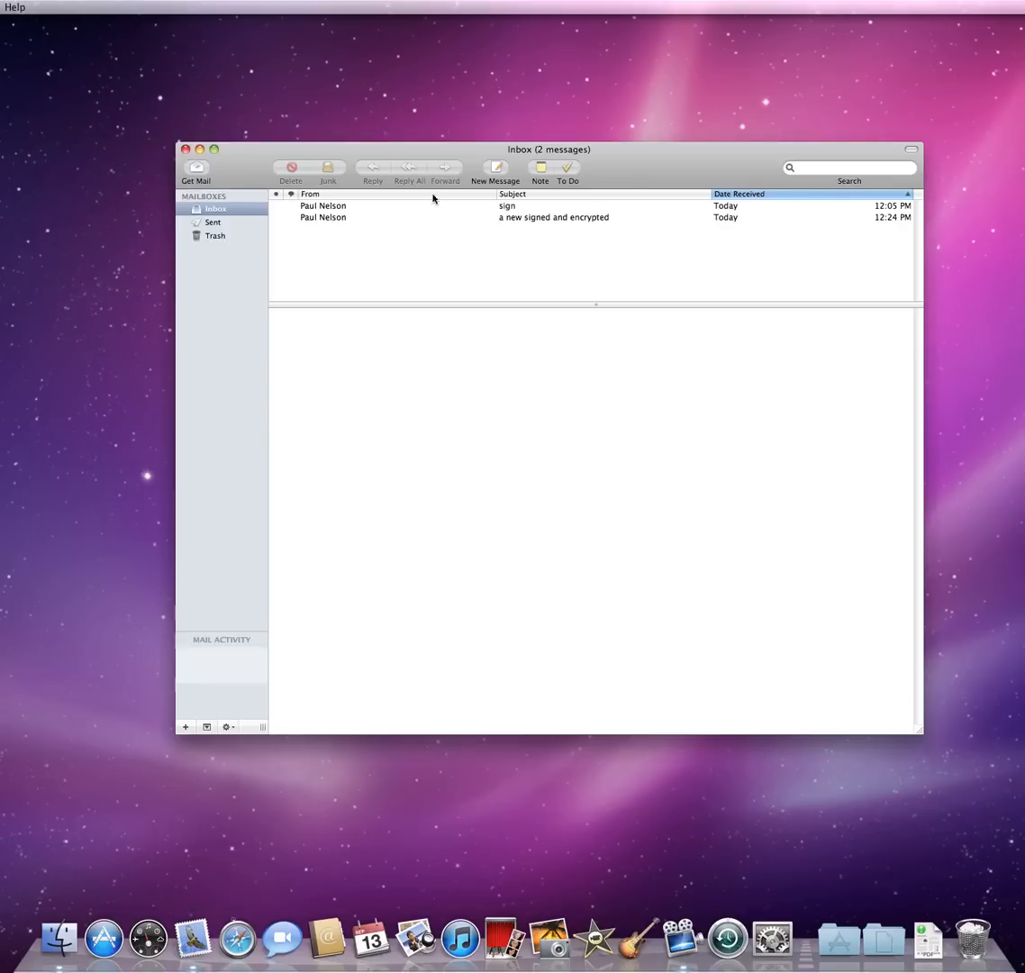
{"action": "left_click", "coordinate": [494, 168]}
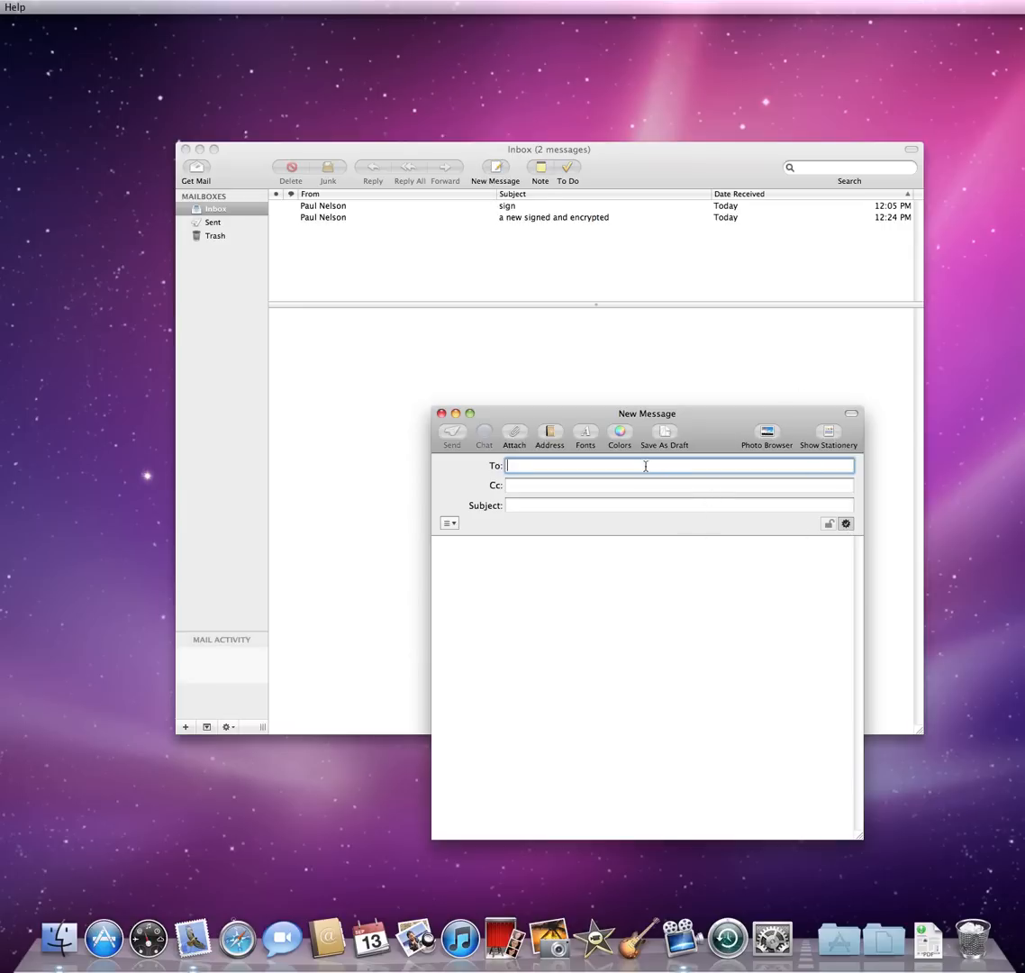
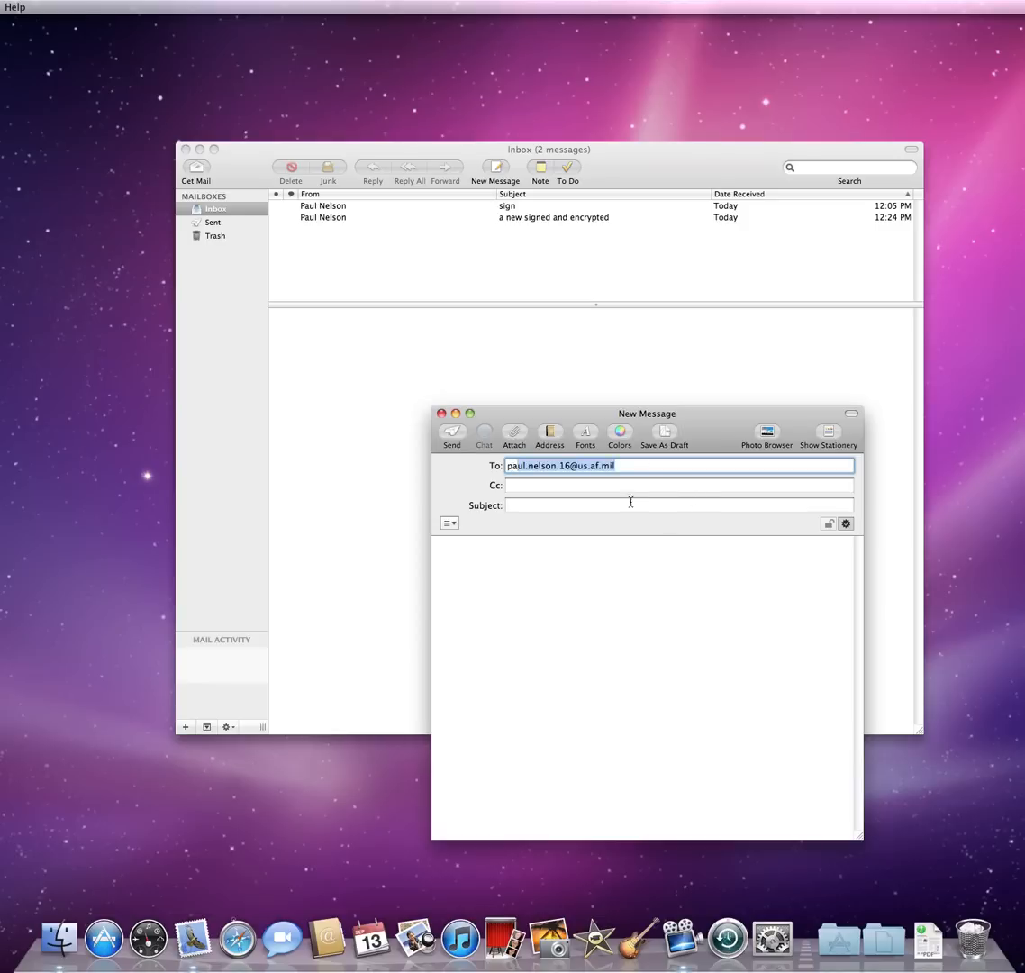
{"action": "left_click", "coordinate": [623, 505]}
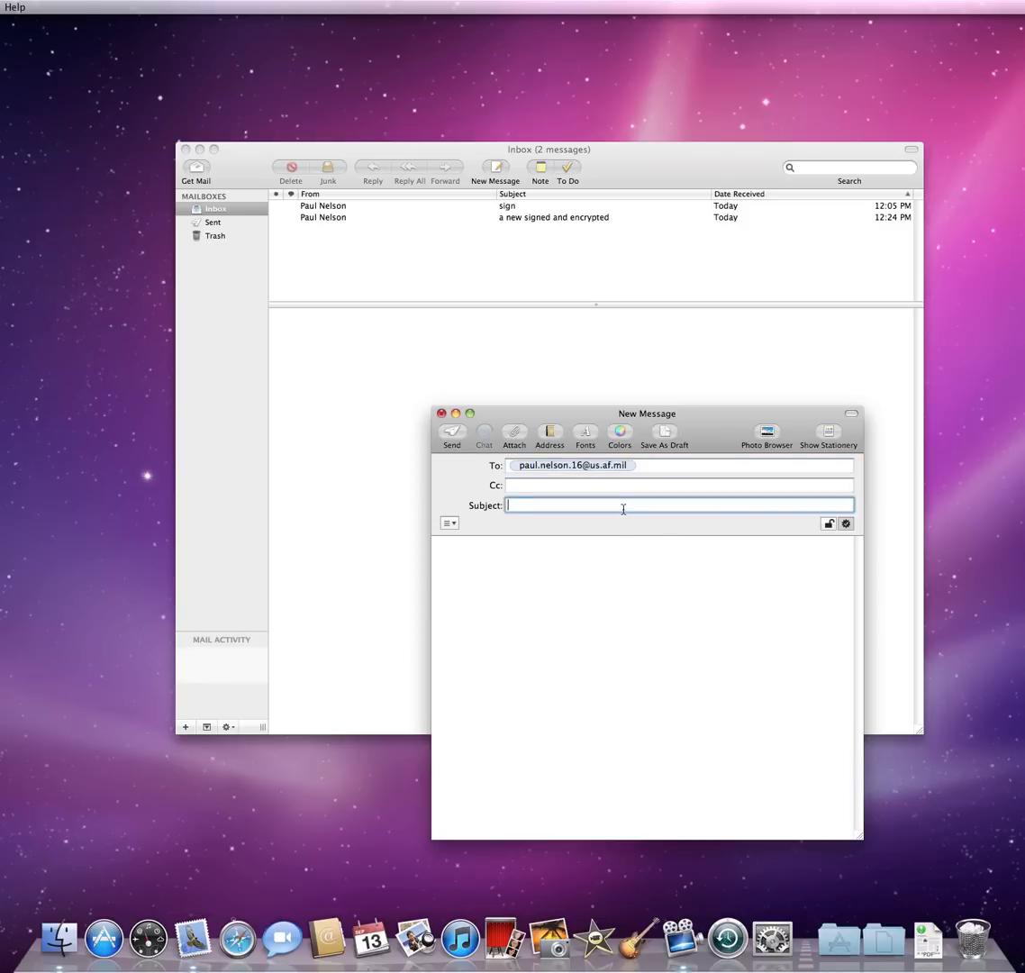
Enter subject 'this is a test' and body 'message signed.'.
{"action": "type", "text": "this is a t"}
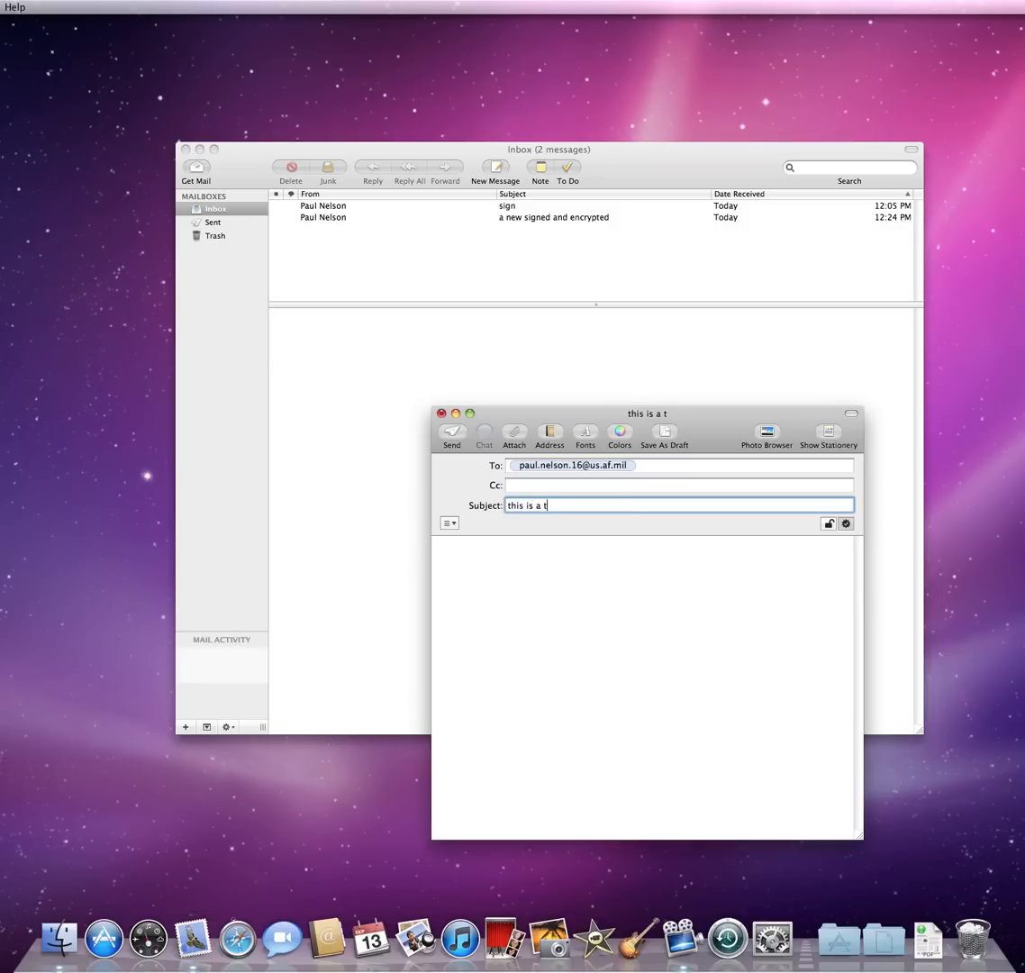
{"action": "type", "text": "est"}
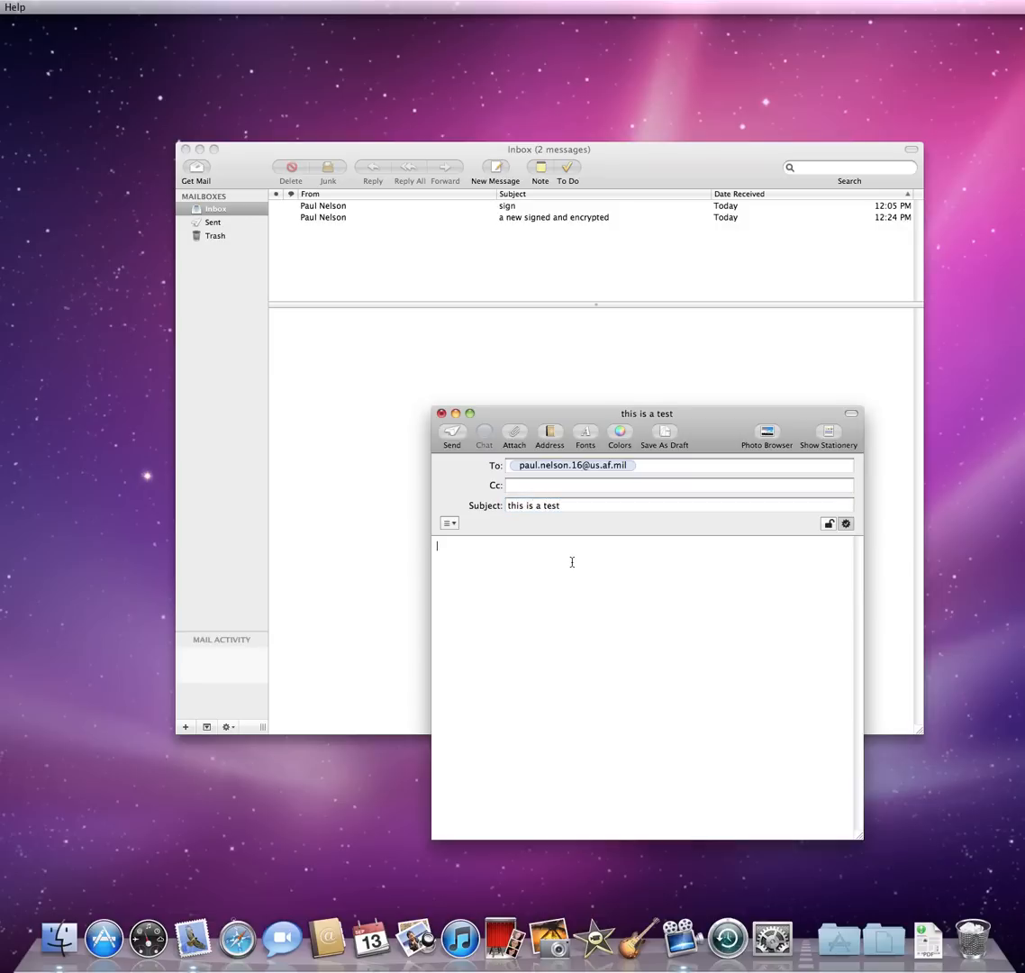
{"action": "type", "text": "m"}
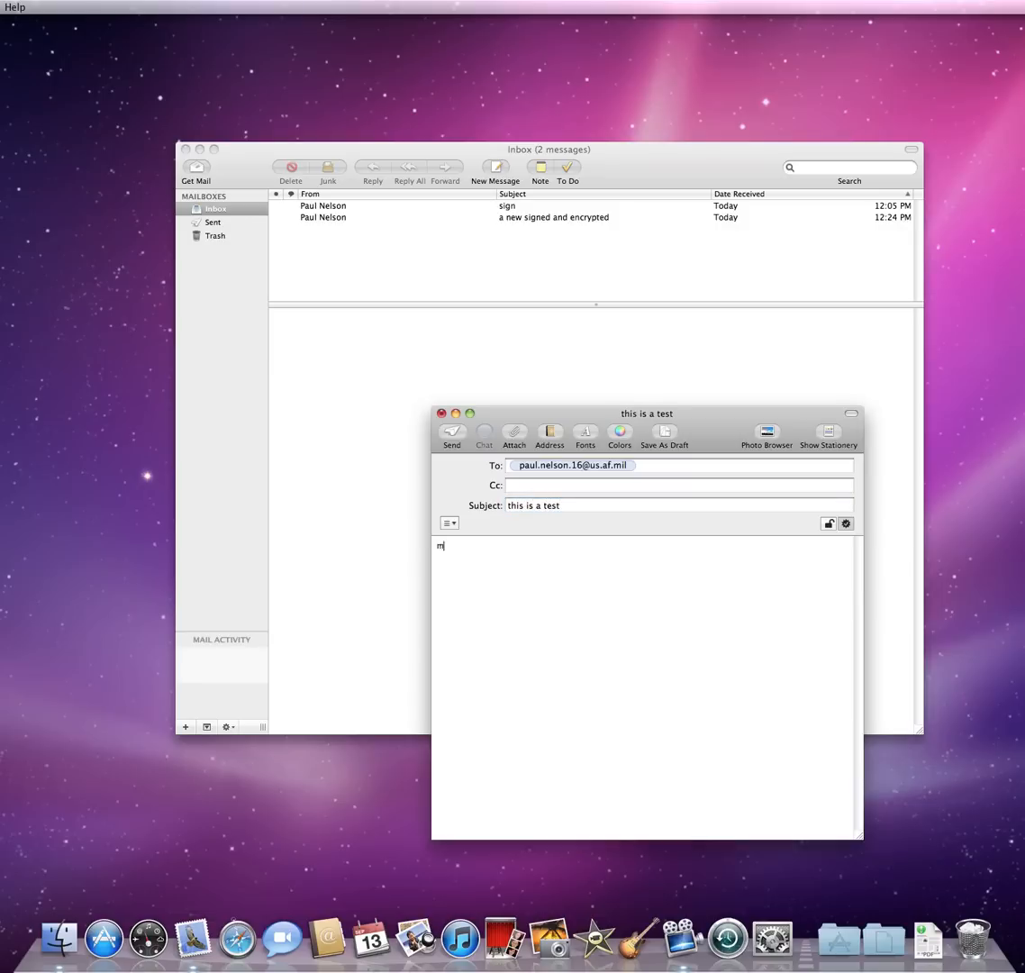
{"action": "type", "text": "essage sig"}
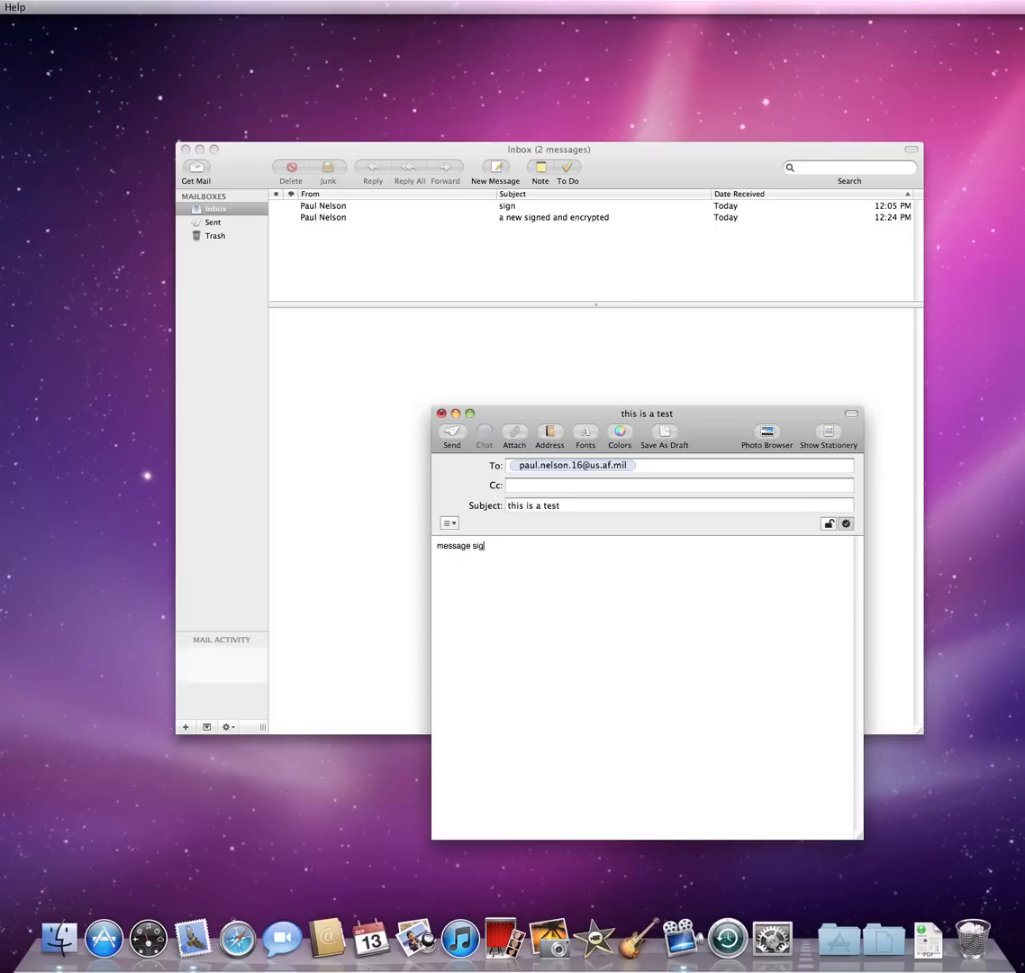
{"action": "type", "text": "ned."}
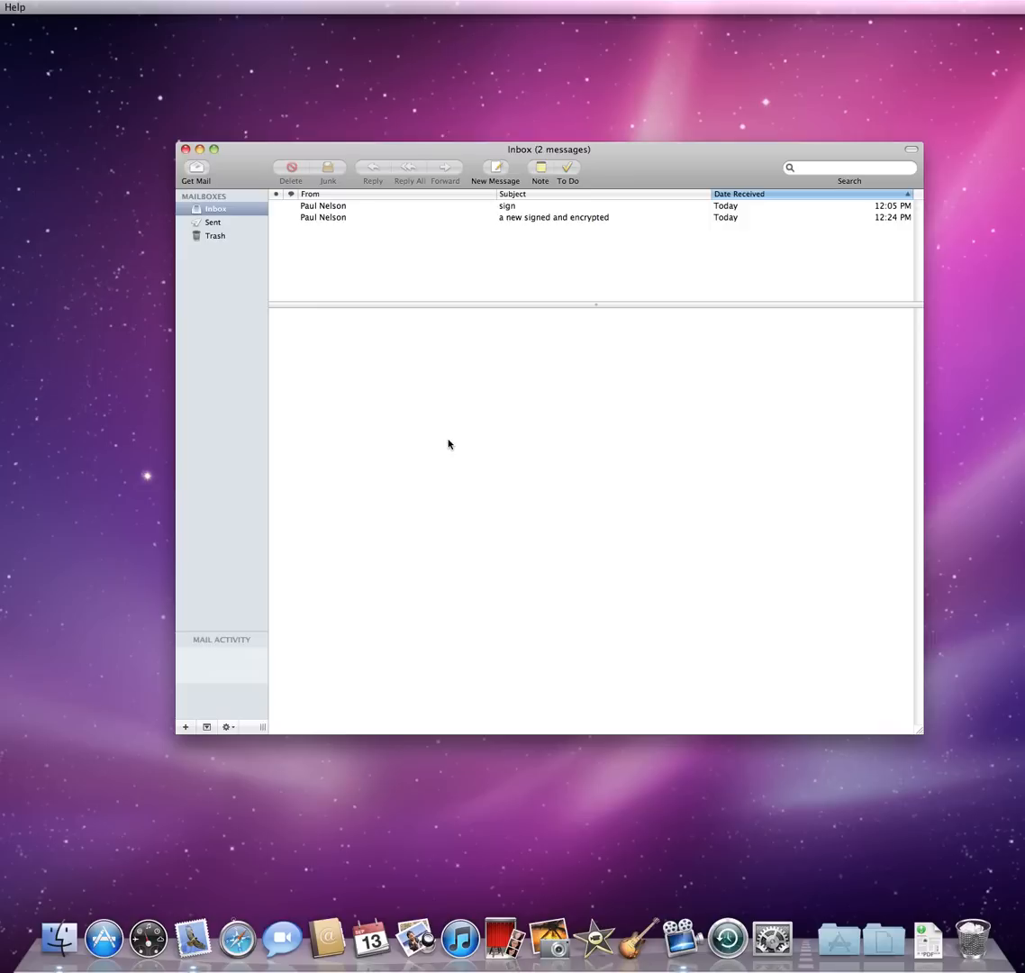
{"action": "mouse_move", "coordinate": [522, 167]}
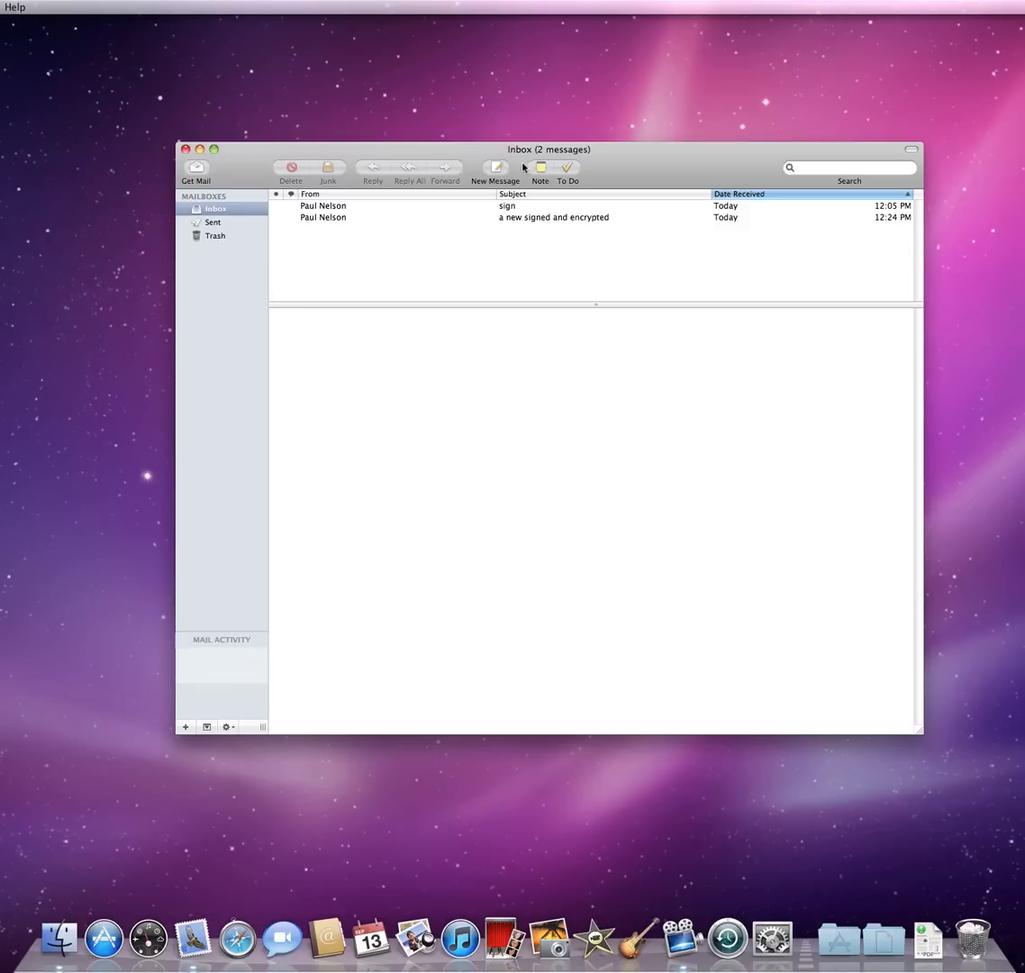
{"action": "left_click", "coordinate": [494, 167]}
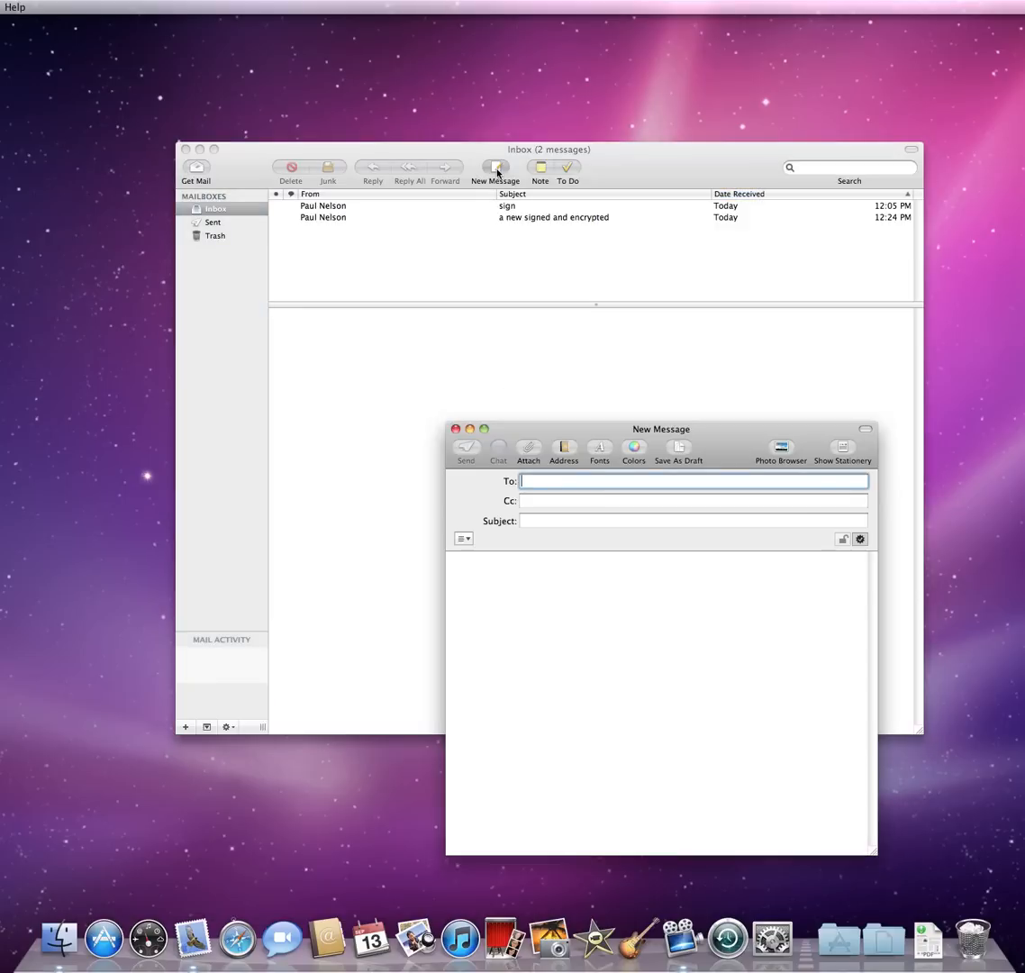
{"action": "mouse_move", "coordinate": [753, 328]}
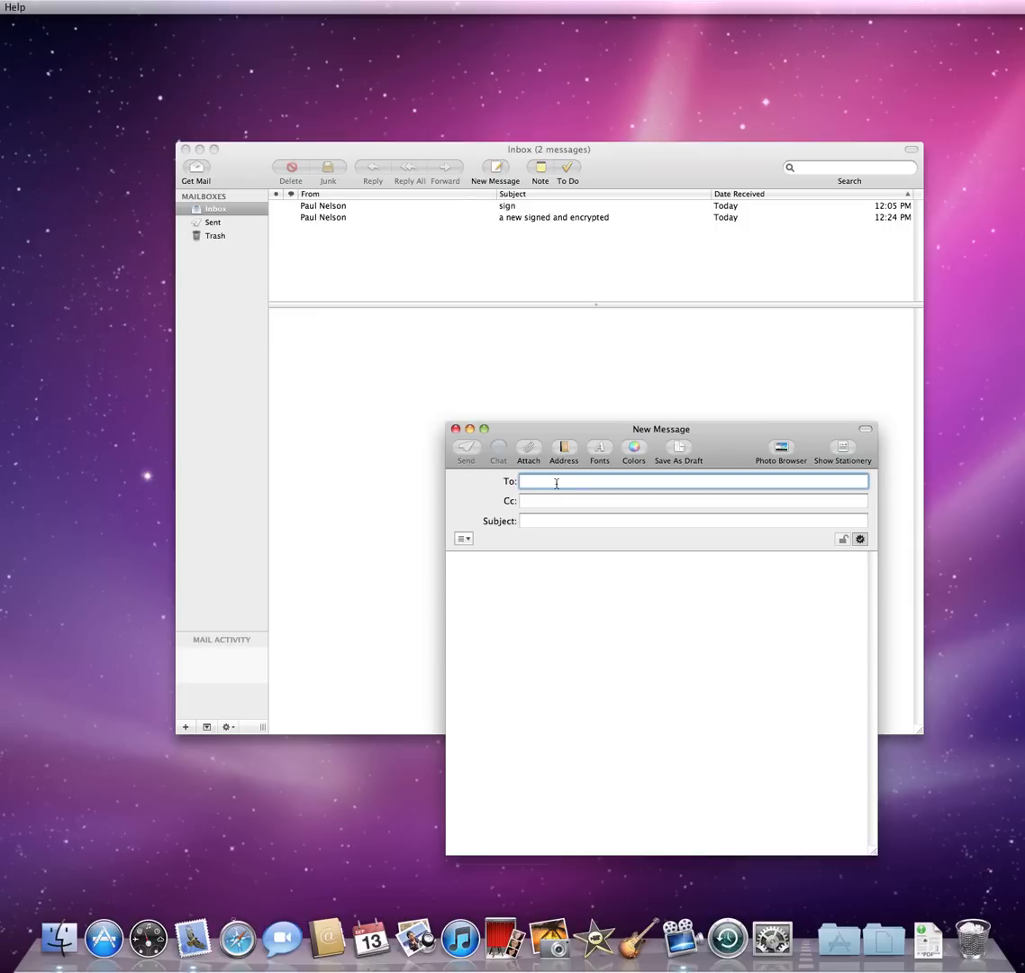
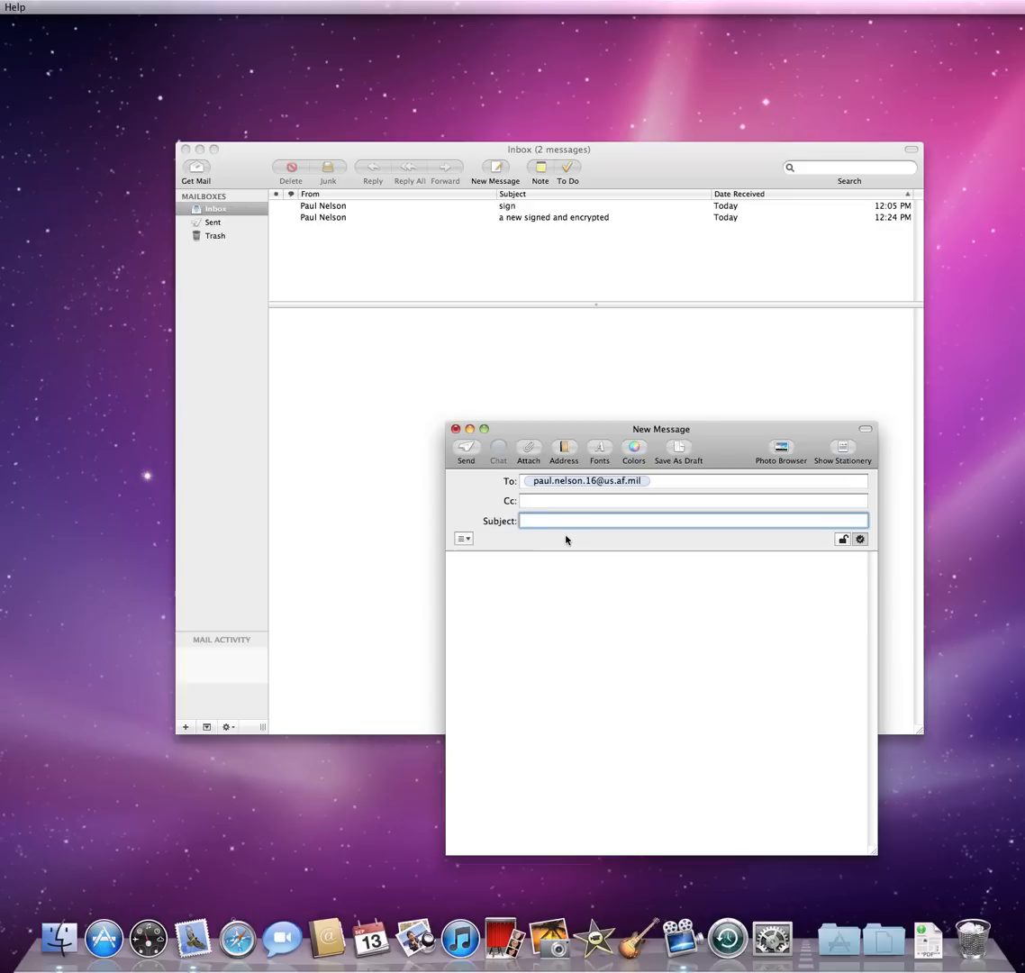
{"action": "type", "text": "te"}
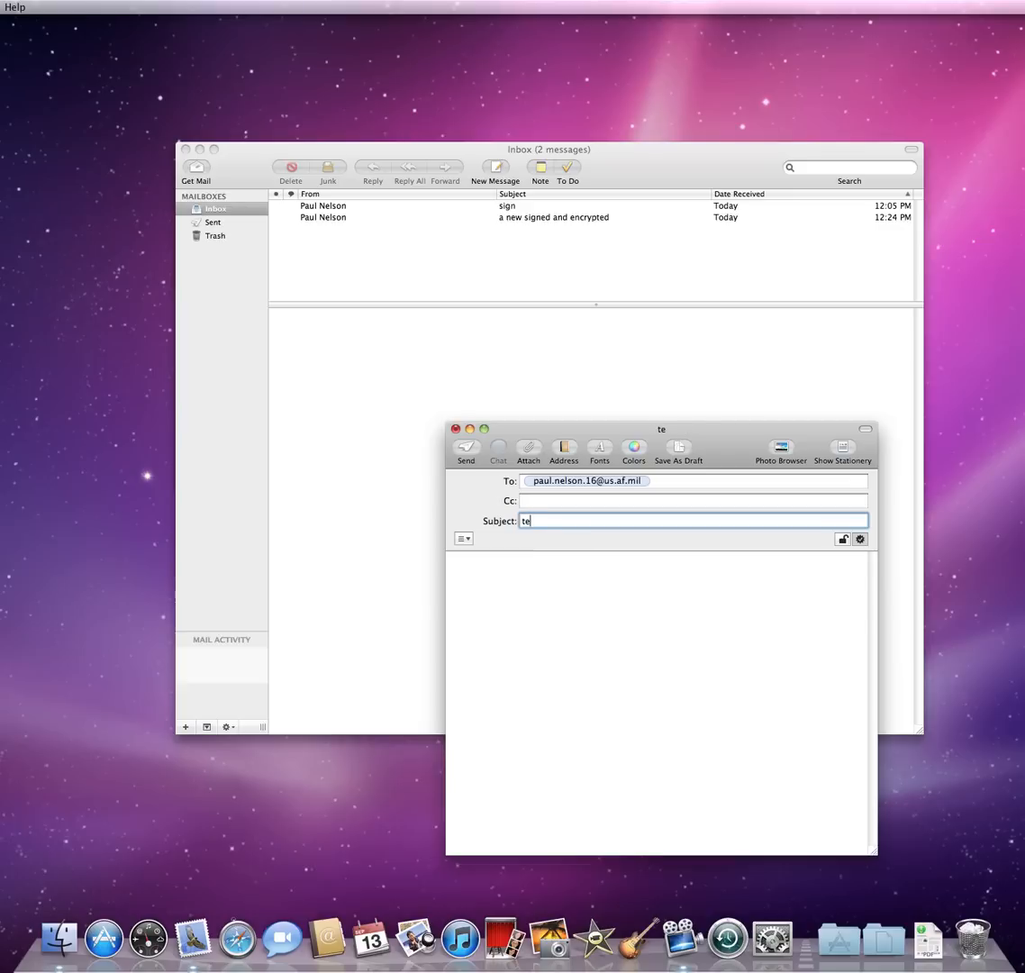
{"action": "type", "text": "st"}
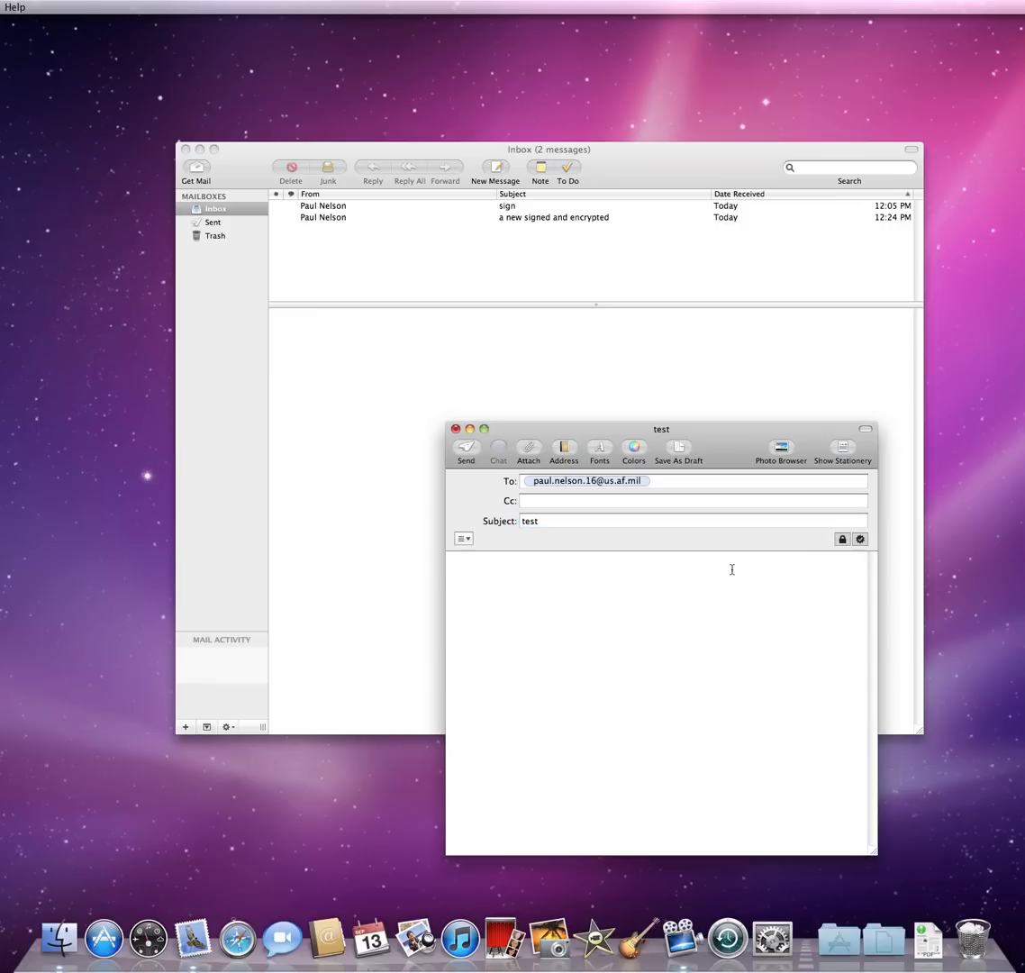
Write body 'message that is signed and encrypted' and send it signed and encrypted.
{"action": "type", "text": "message"}
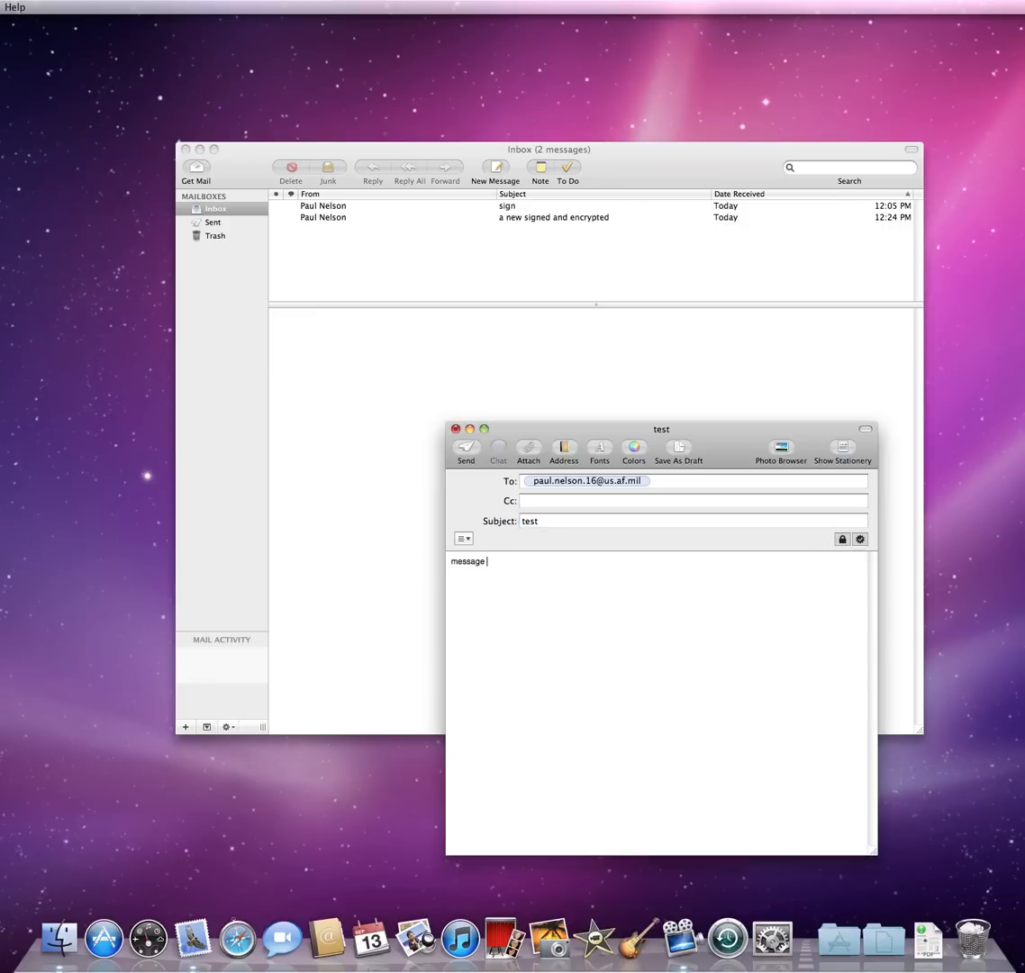
{"action": "type", "text": "thar"}
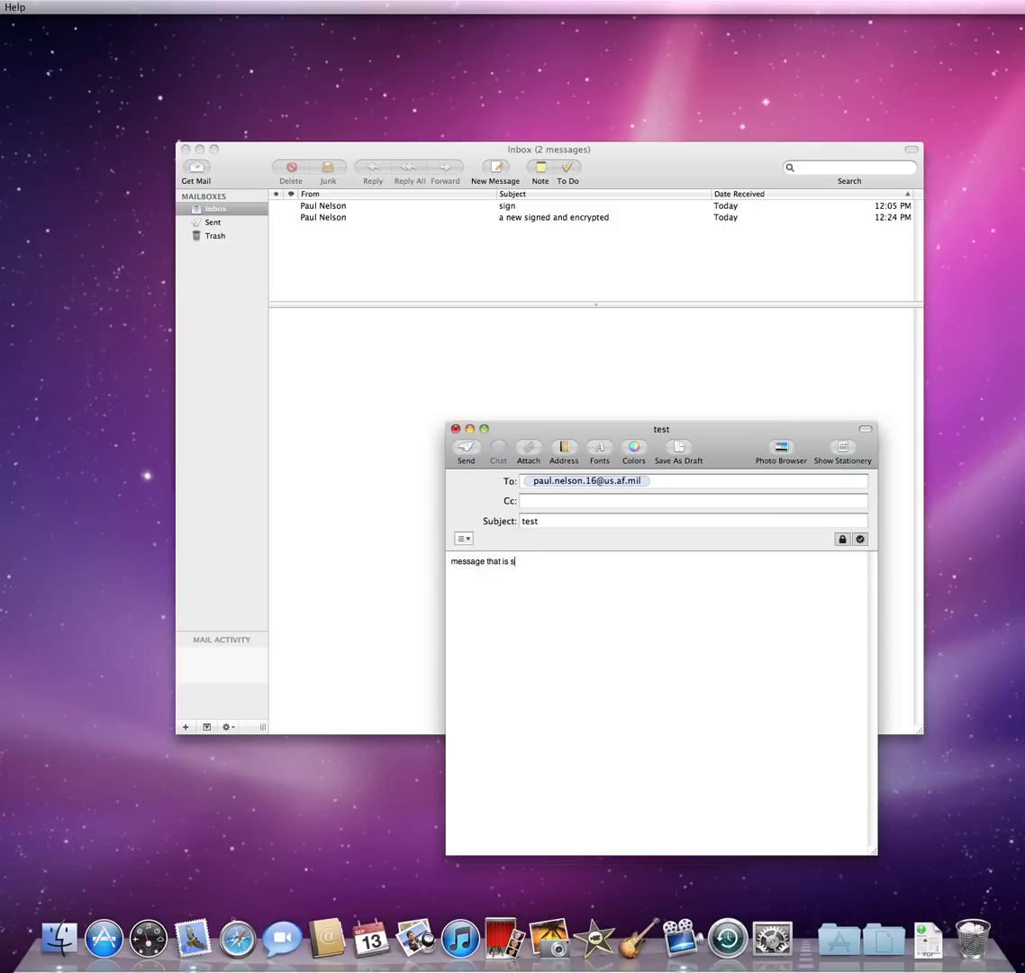
{"action": "type", "text": "igned and e"}
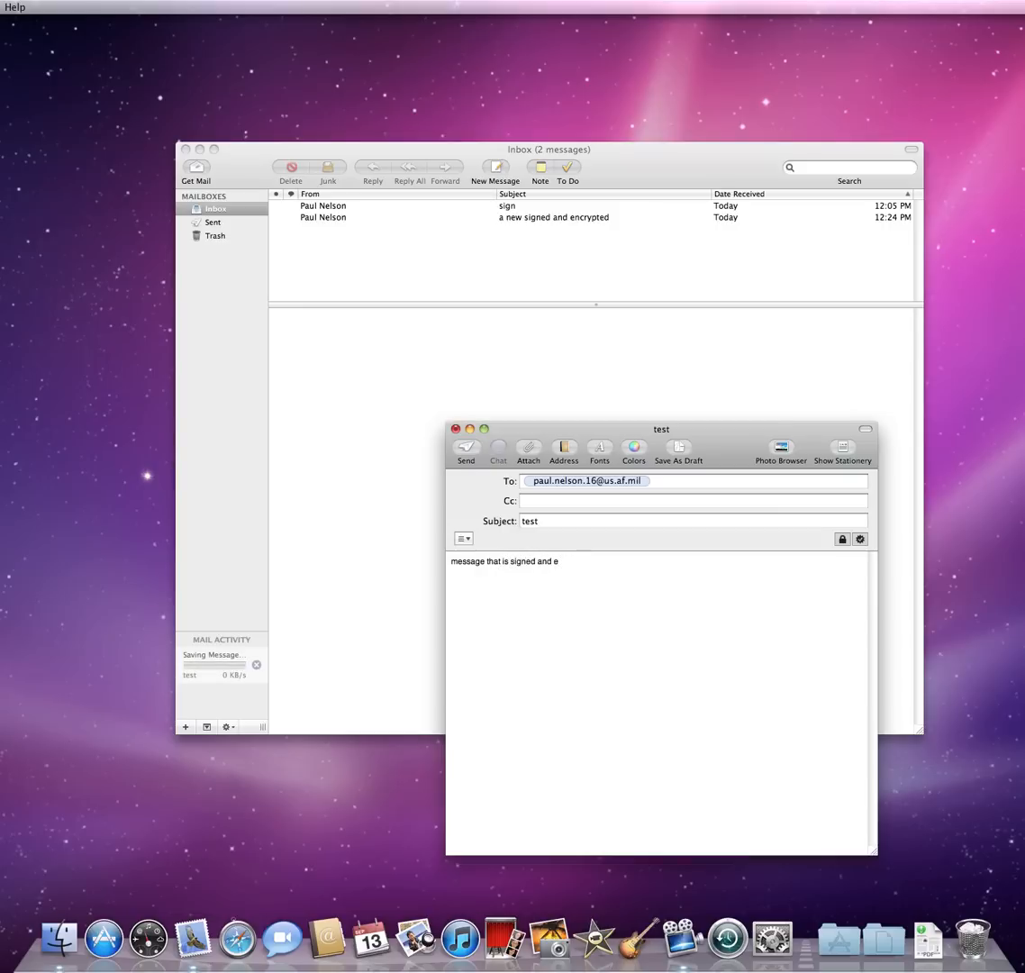
{"action": "type", "text": "ncr"}
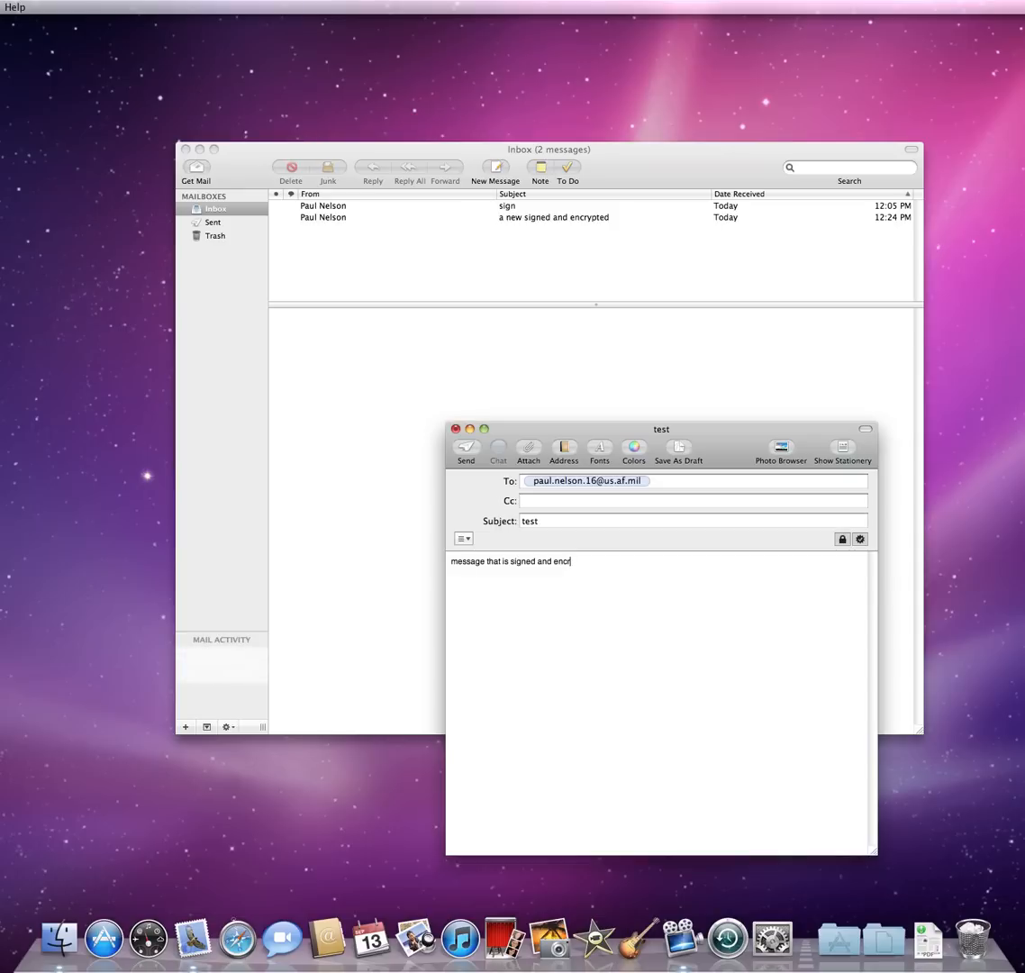
{"action": "type", "text": "ypted."}
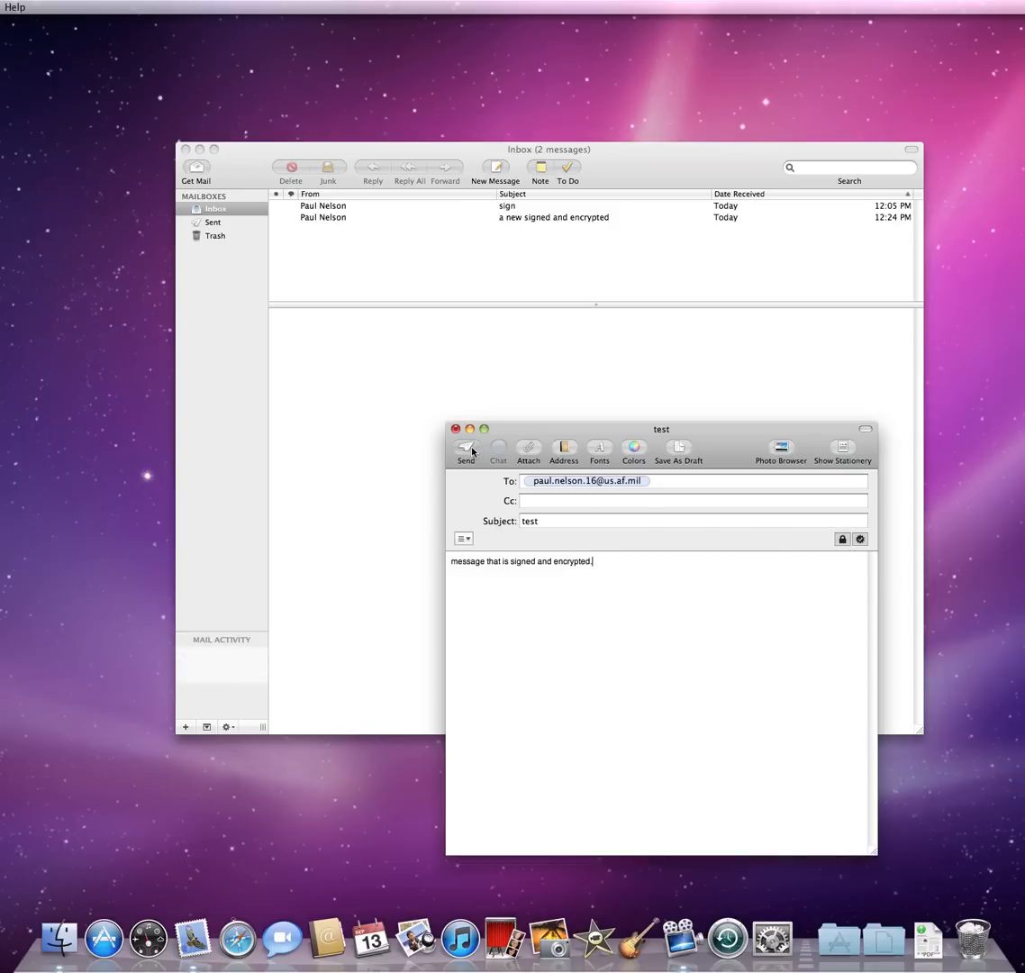
{"action": "left_click", "coordinate": [465, 447]}
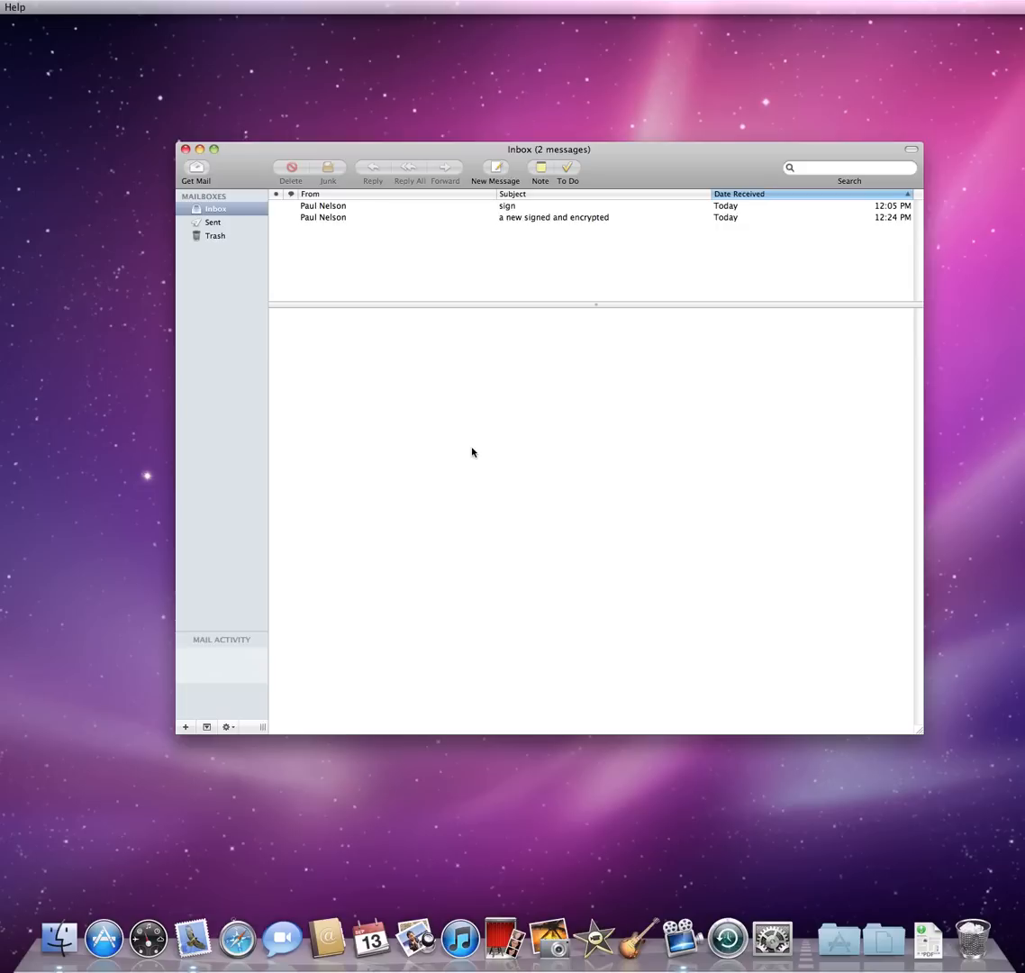
{"action": "mouse_move", "coordinate": [530, 365]}
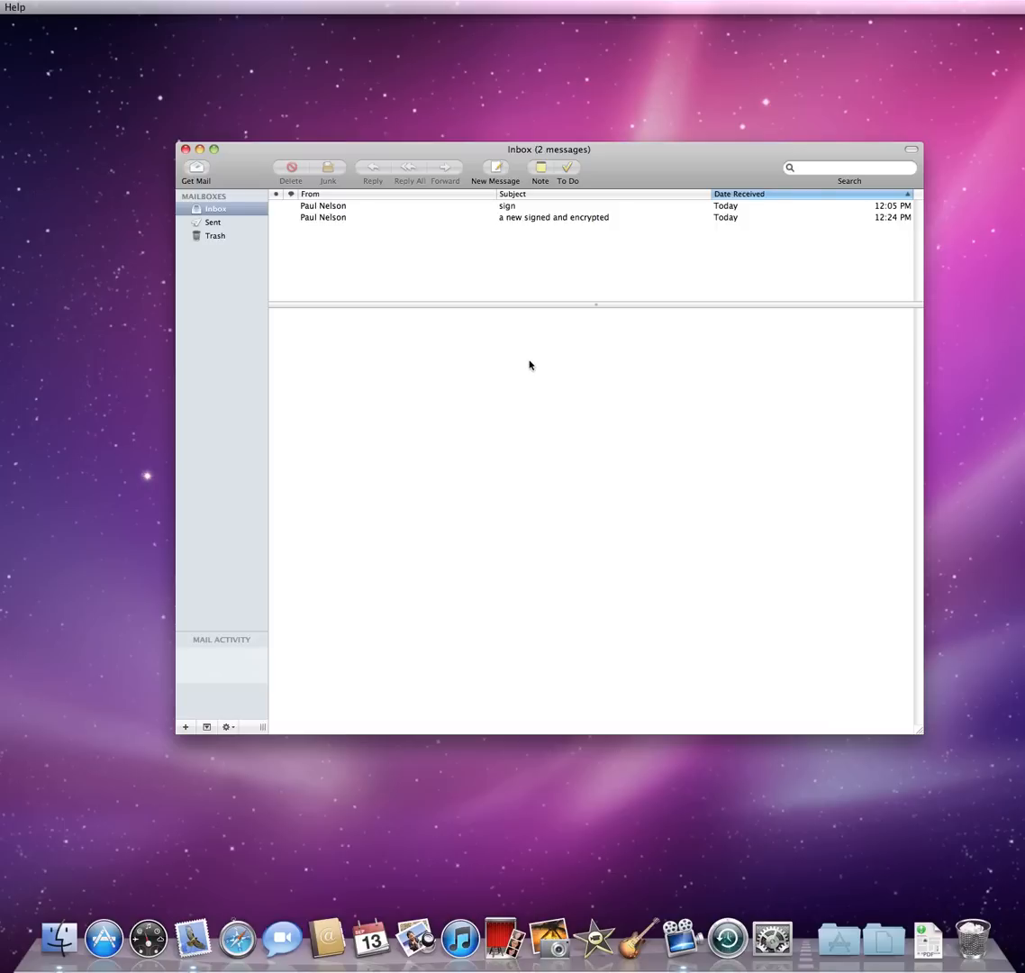
{"action": "mouse_move", "coordinate": [548, 364]}
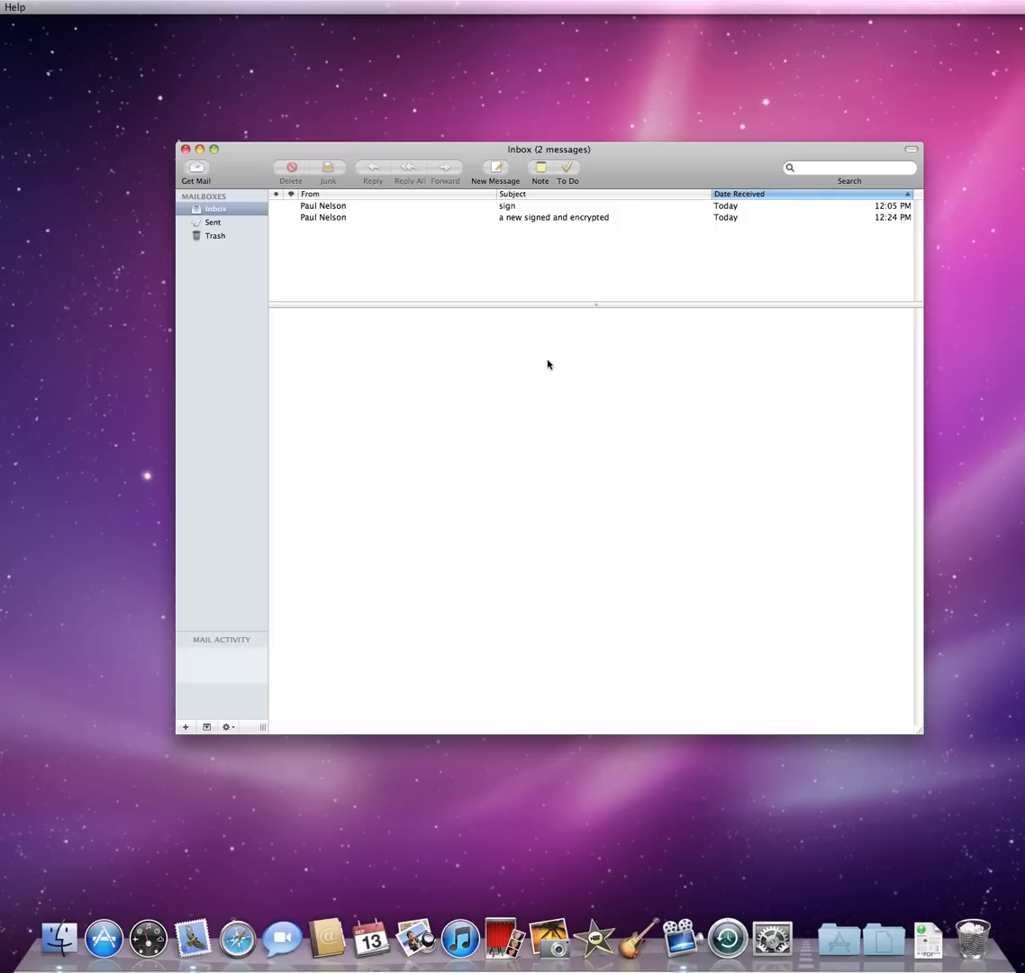
{"action": "mouse_move", "coordinate": [588, 345]}
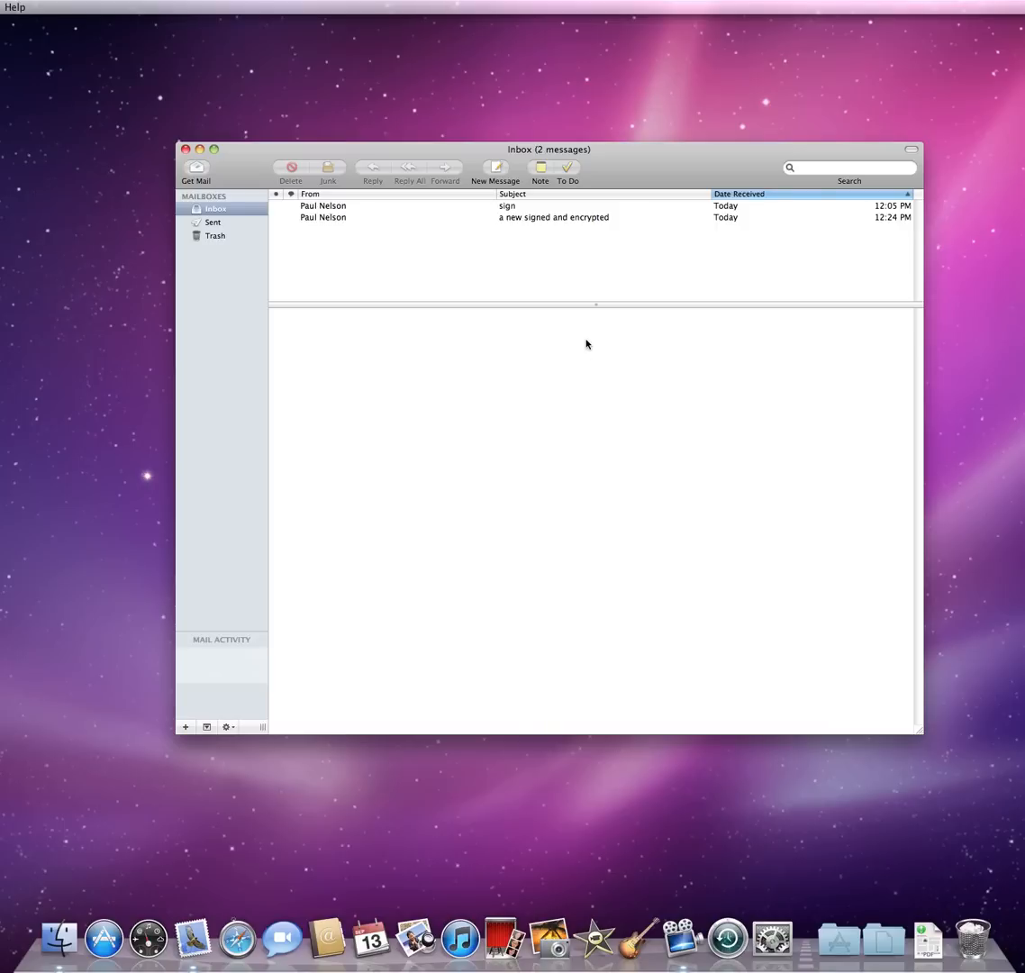
View the 'a new signed and encrypted' message decrypted, marked Encrypted and Signed.
{"action": "left_click", "coordinate": [554, 217]}
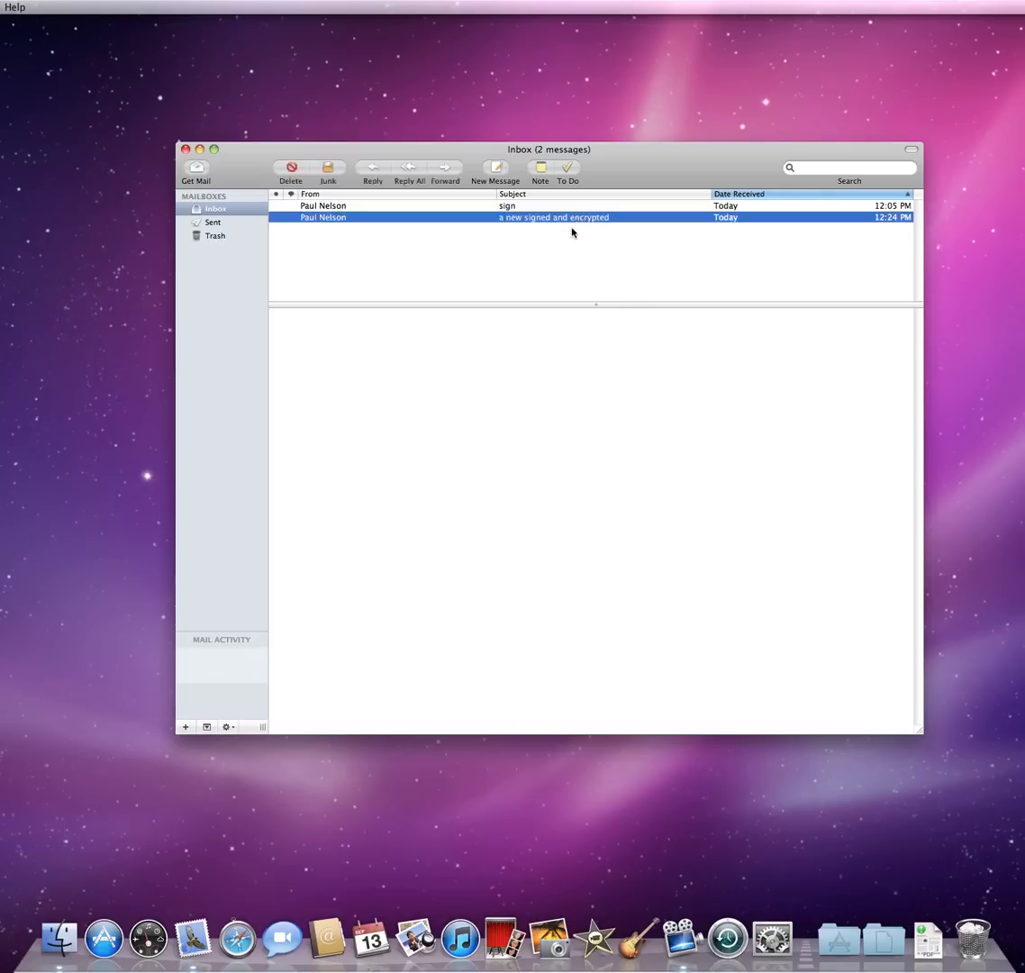
{"action": "left_click", "coordinate": [552, 216]}
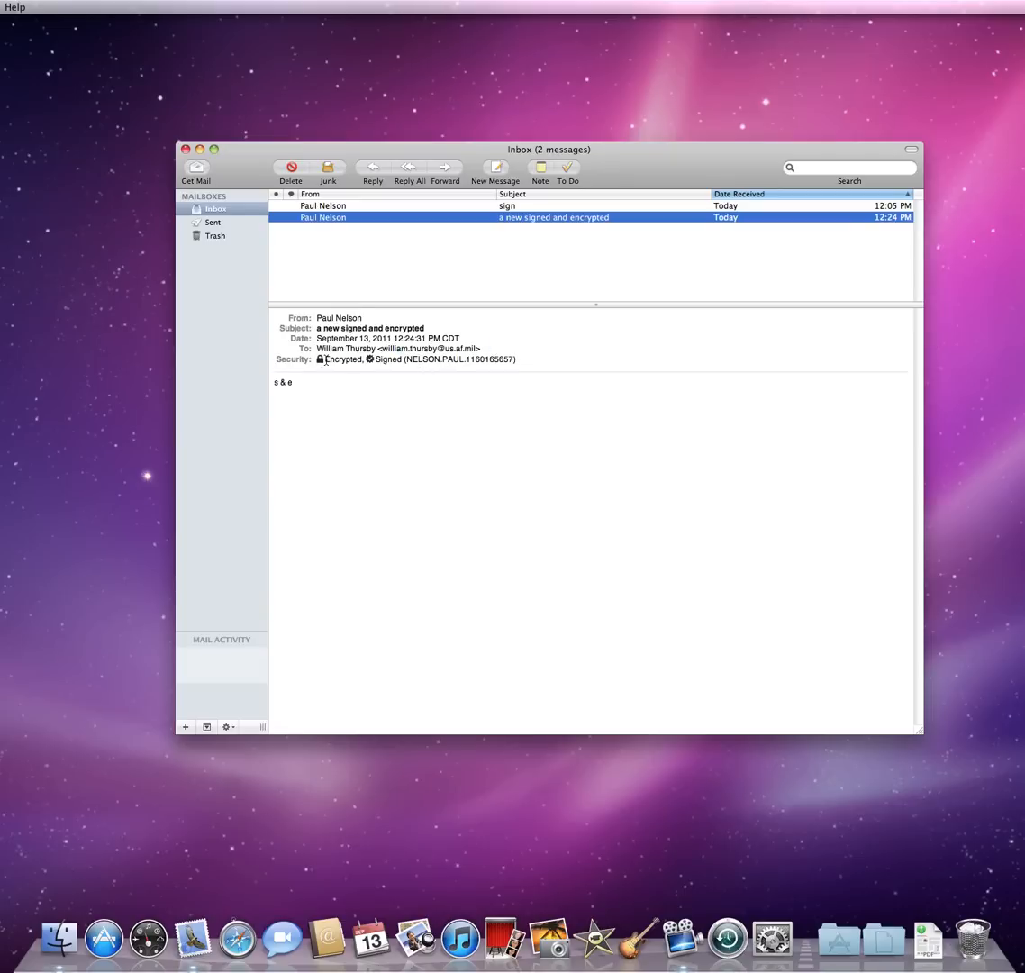
{"action": "mouse_move", "coordinate": [336, 362]}
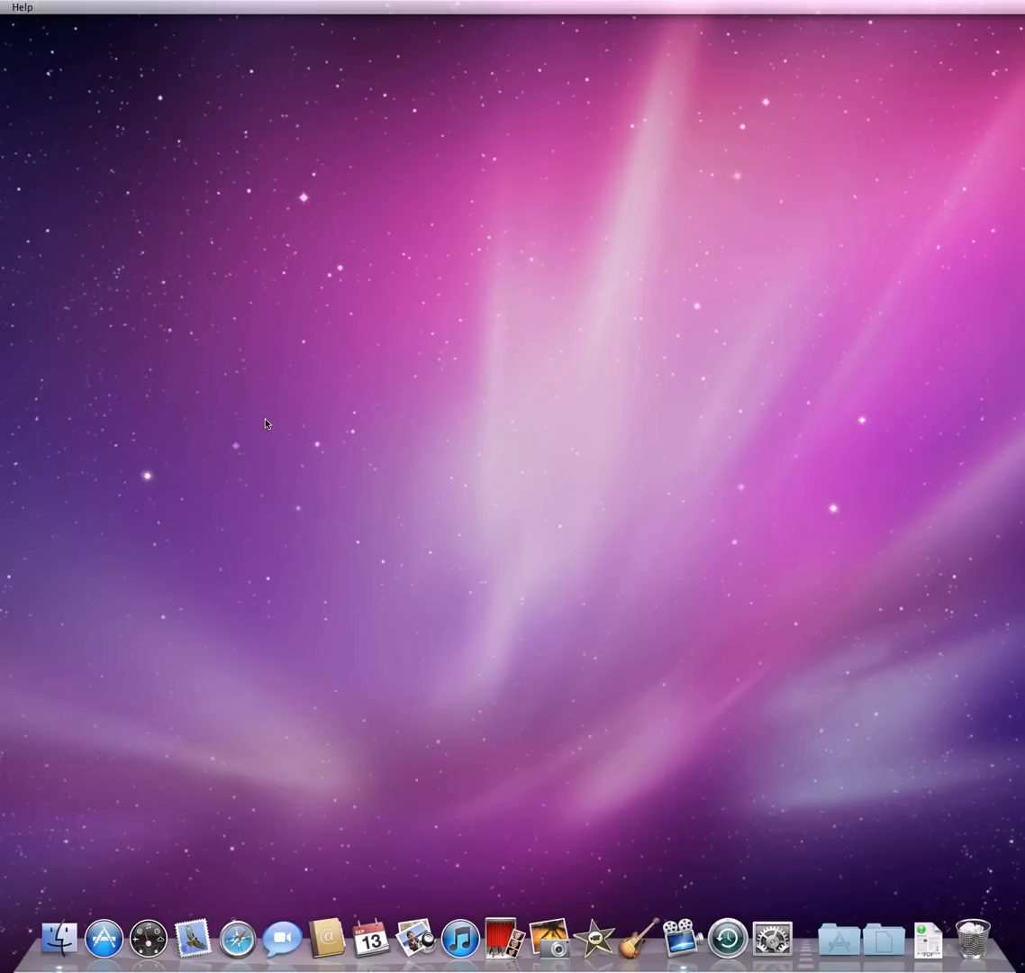
Bring the Mail inbox window back from the Dock with no message shown.
{"action": "left_click", "coordinate": [195, 948]}
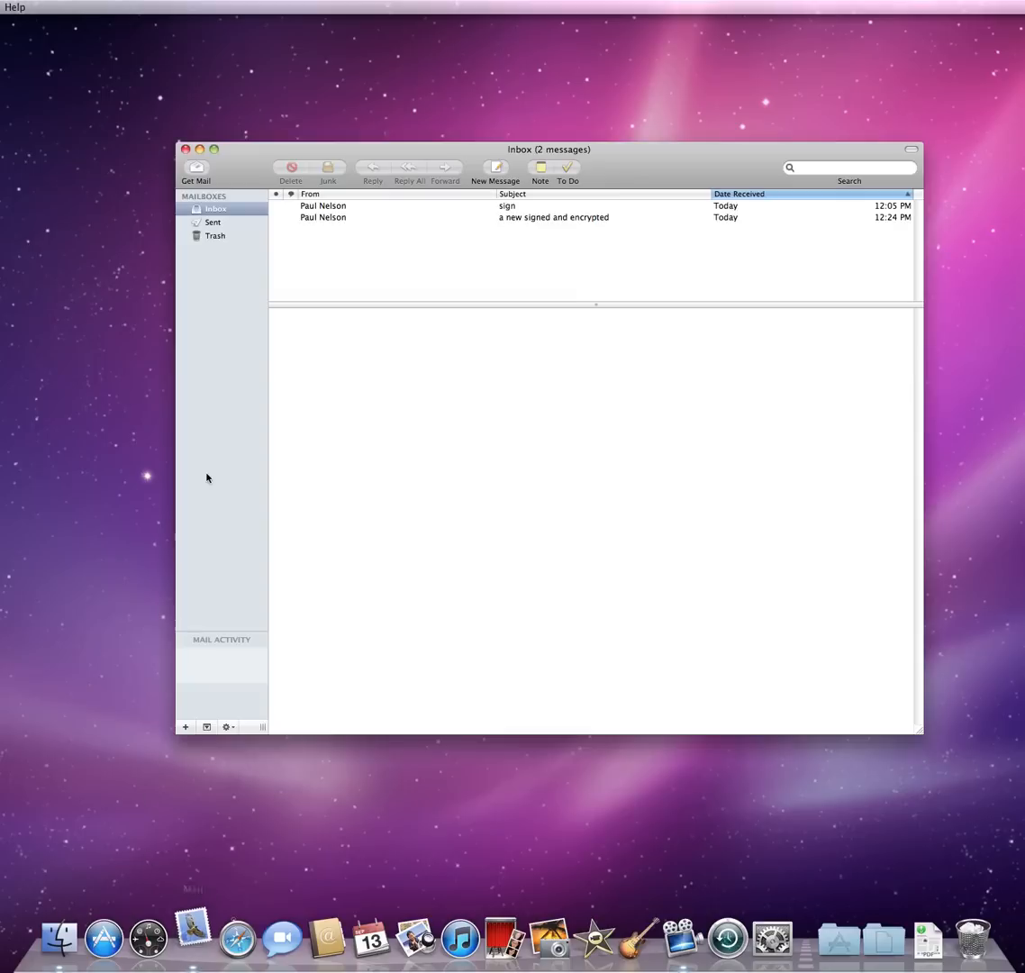
{"action": "mouse_move", "coordinate": [350, 224]}
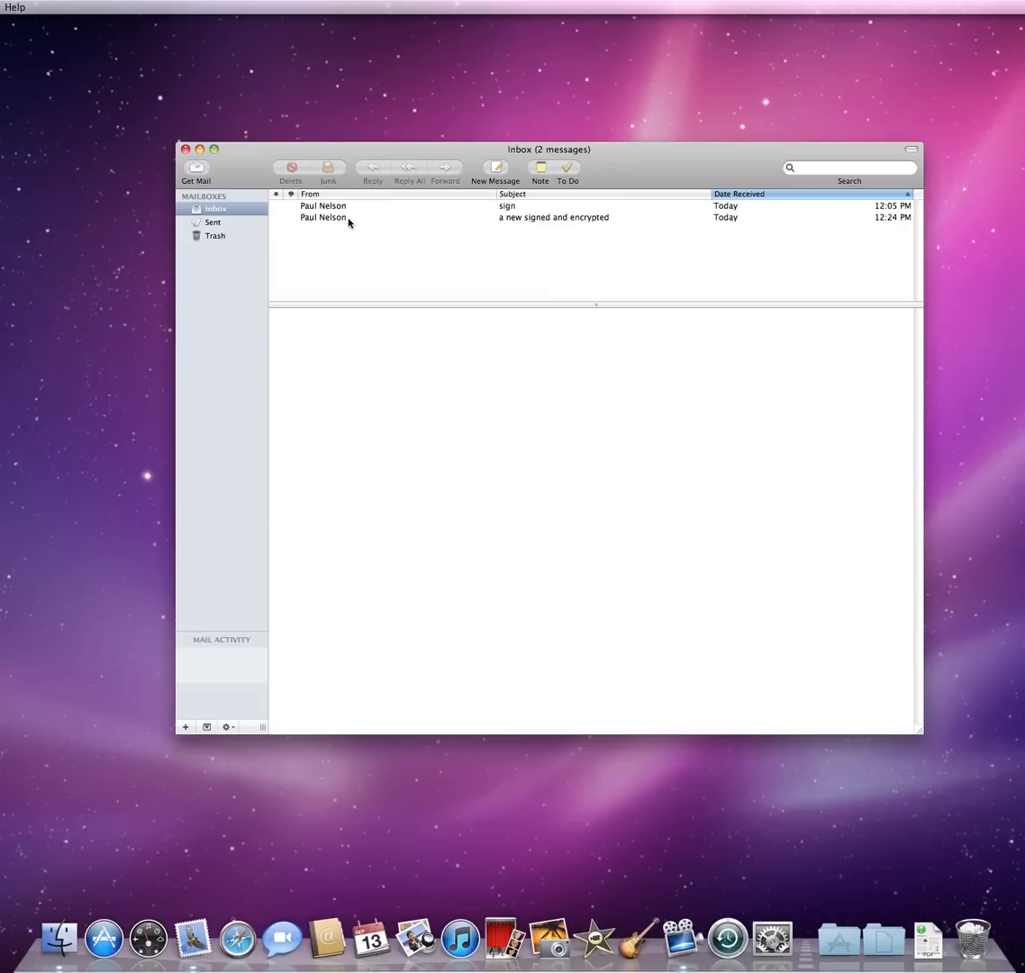
Reopen 'a new signed and encrypted', now showing 'Unable to decrypt message' with smime.p7m.
{"action": "left_click", "coordinate": [553, 216]}
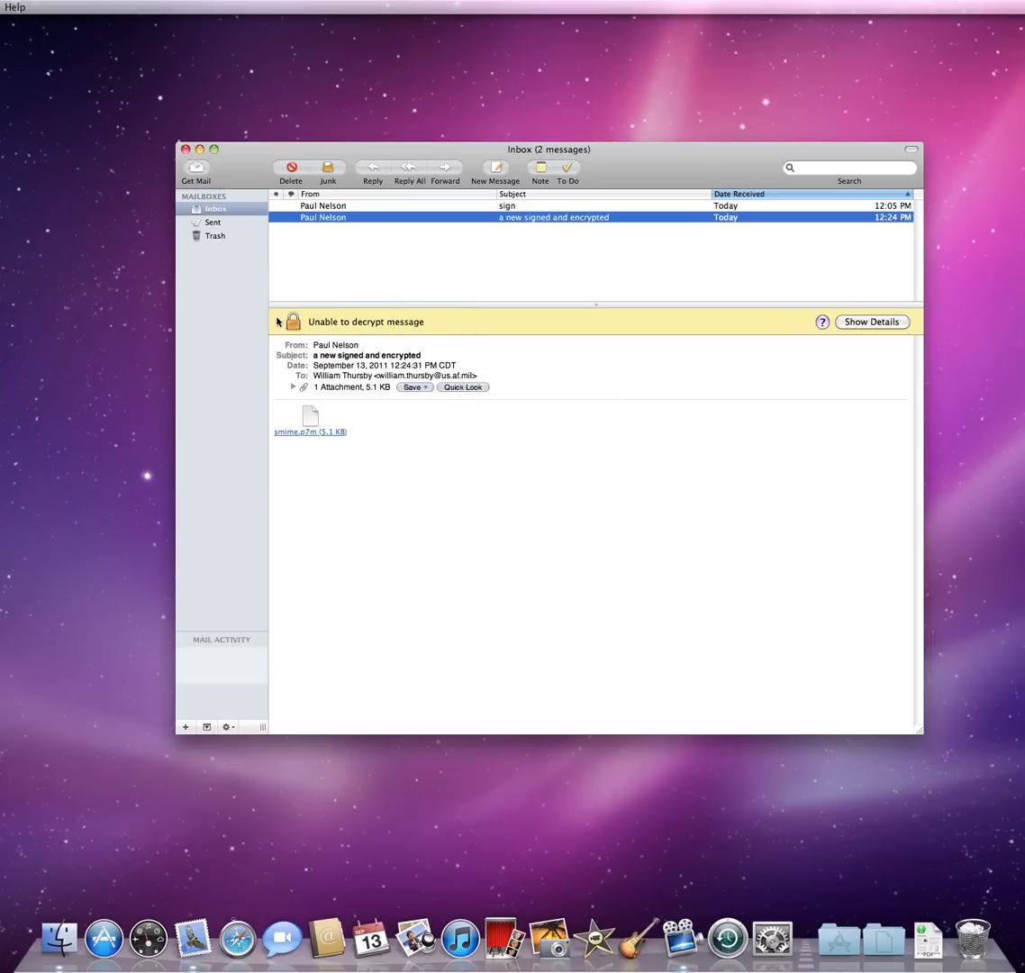
{"action": "mouse_move", "coordinate": [362, 533]}
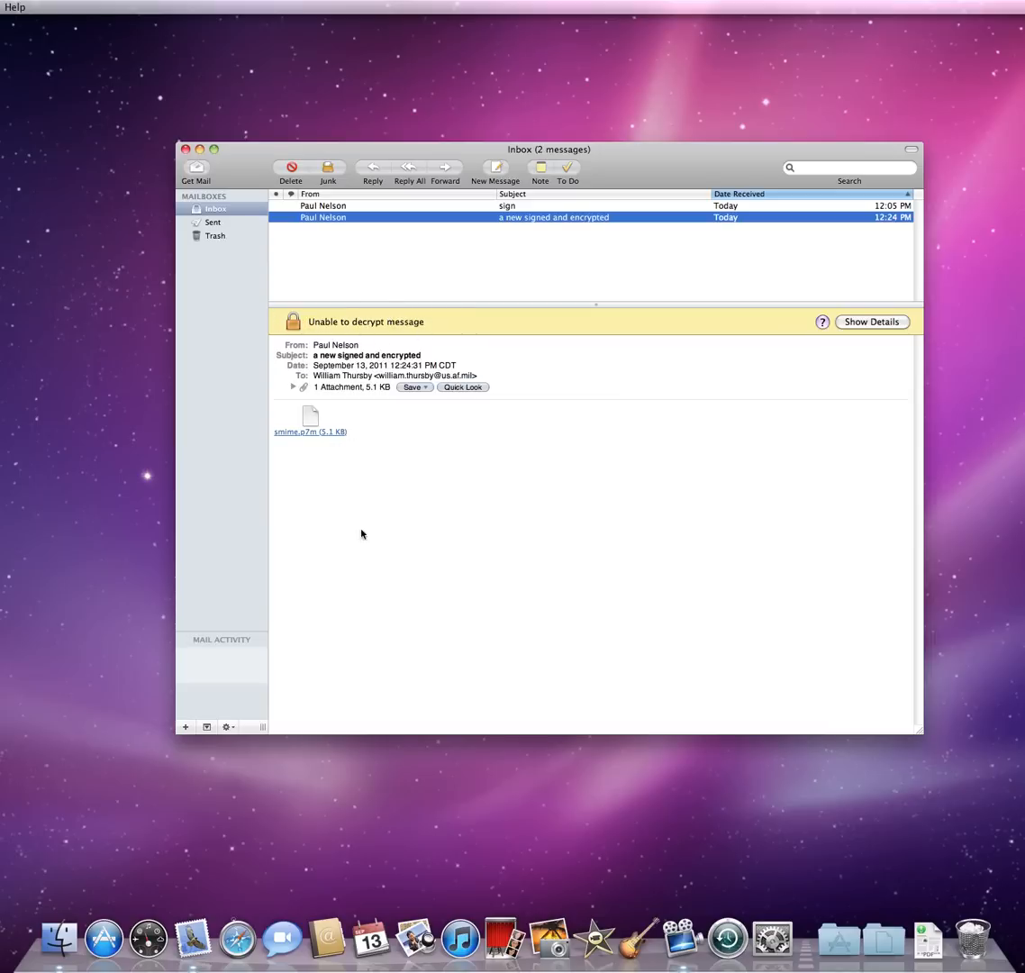
{"action": "mouse_move", "coordinate": [437, 414]}
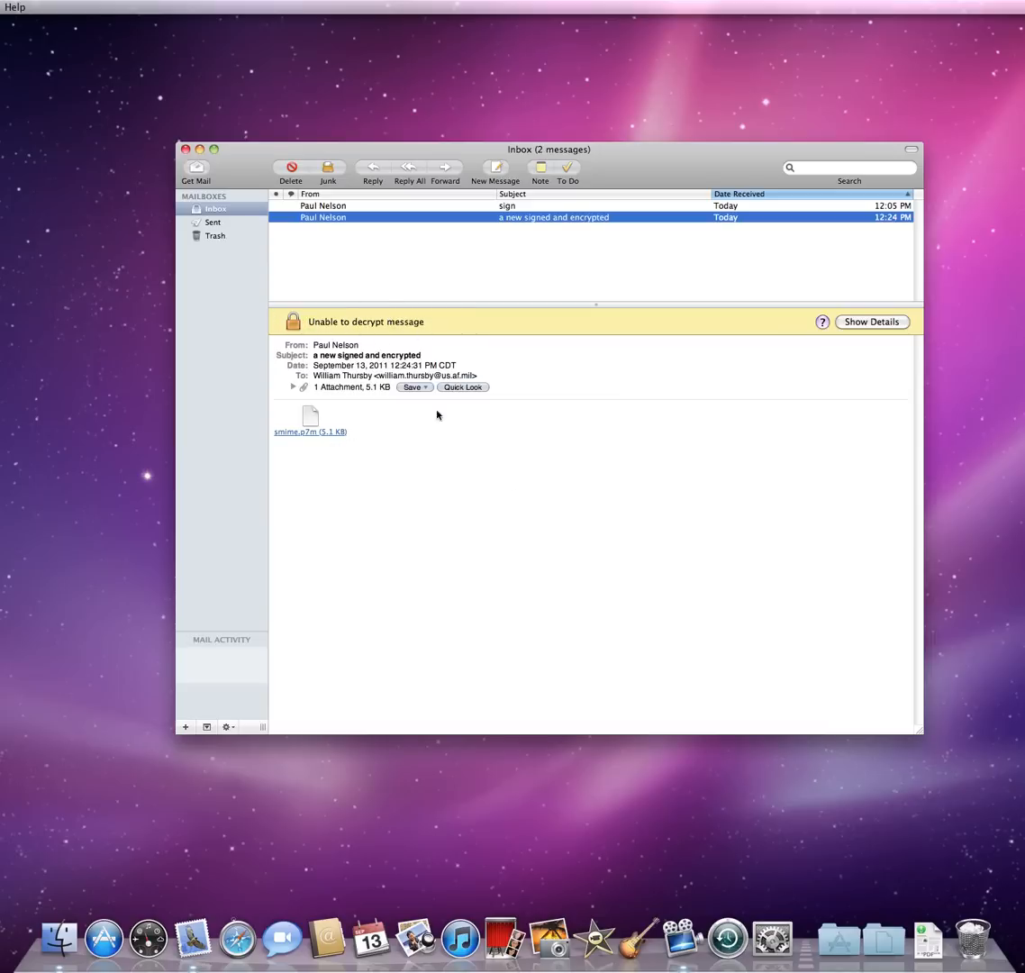